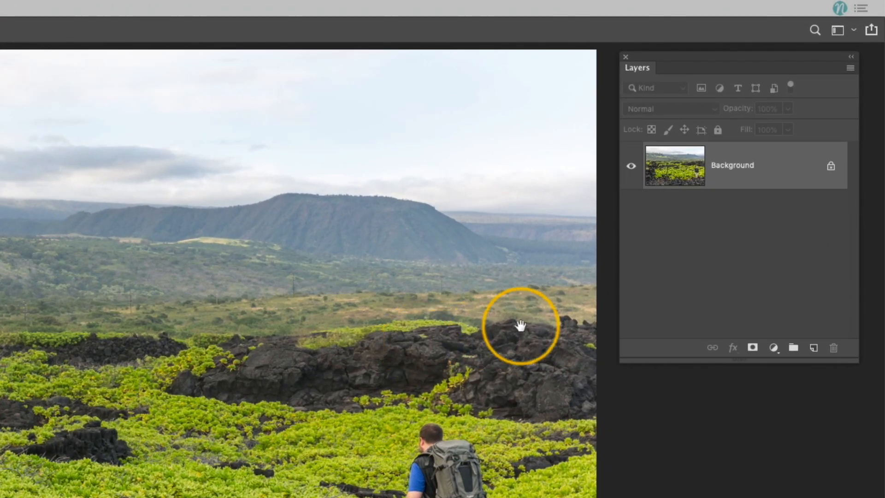
# - Switch to the Clone Stamp Tool from the toolbar flyout
pyautogui.click(813, 347)
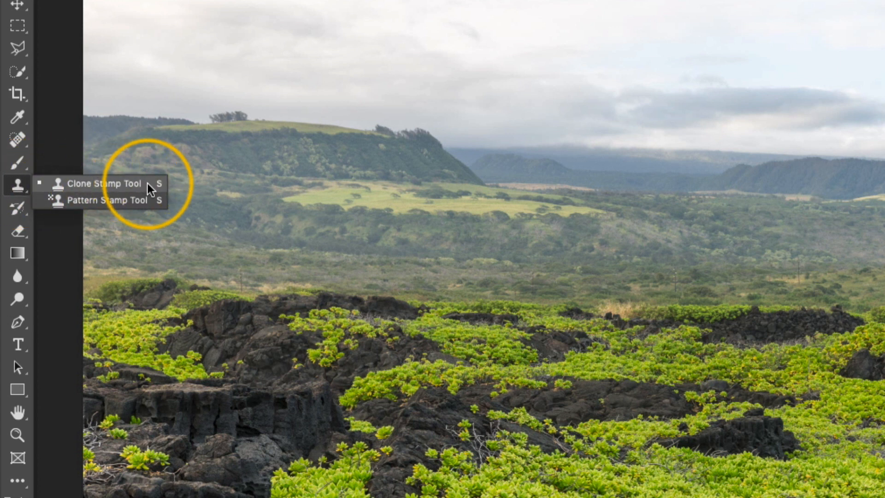
pyautogui.click(105, 183)
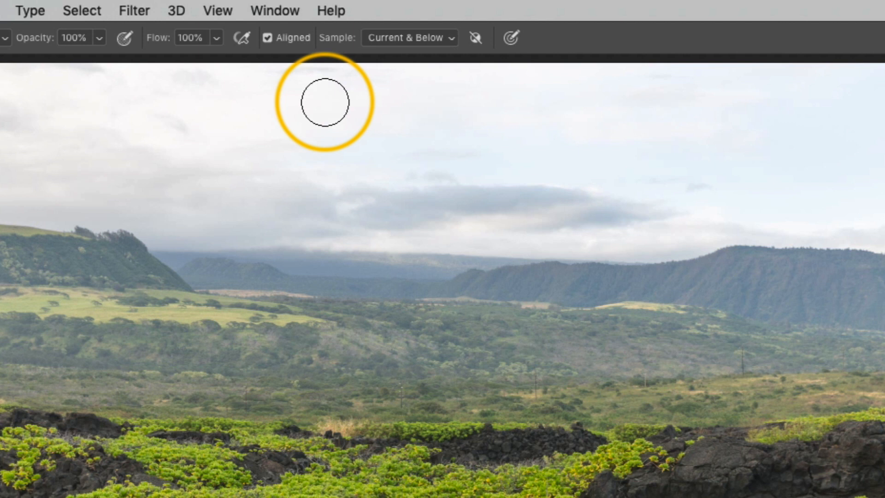
pyautogui.moveTo(455, 38)
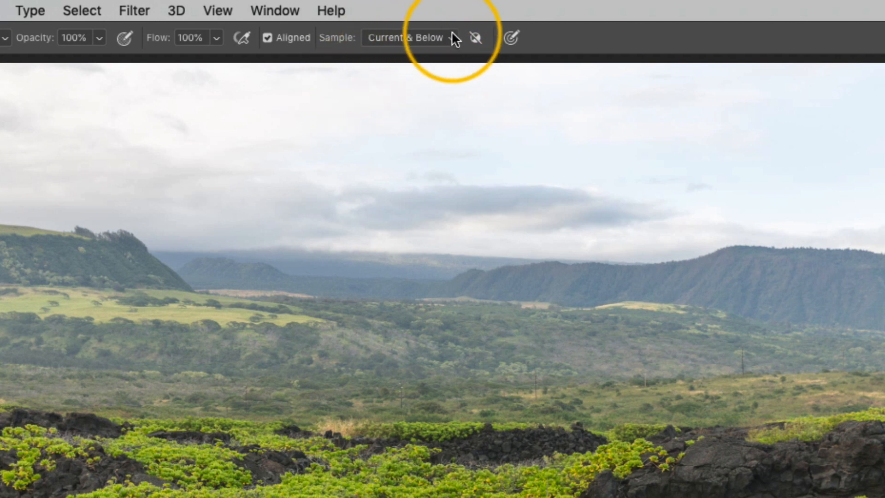
# - Set the Clone Stamp's Sample option to Current & Below
pyautogui.click(405, 37)
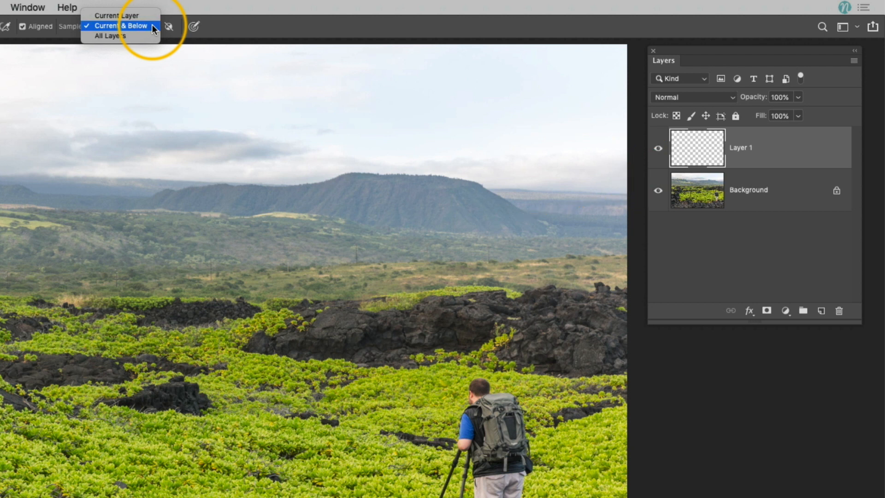
pyautogui.moveTo(117, 15)
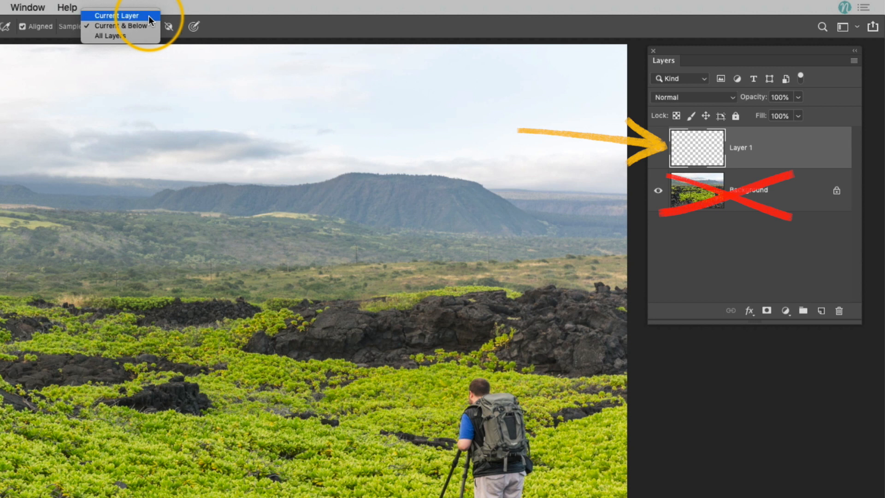
pyautogui.moveTo(120, 26)
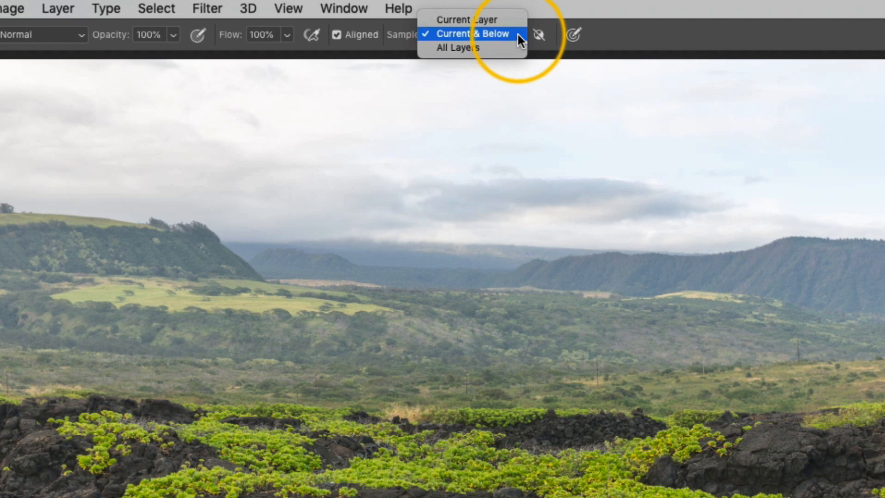
pyautogui.click(470, 34)
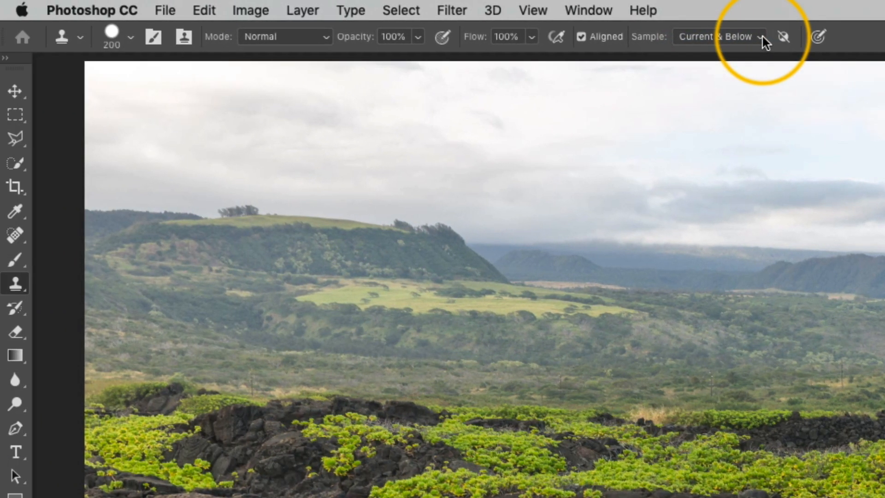
pyautogui.moveTo(421, 46)
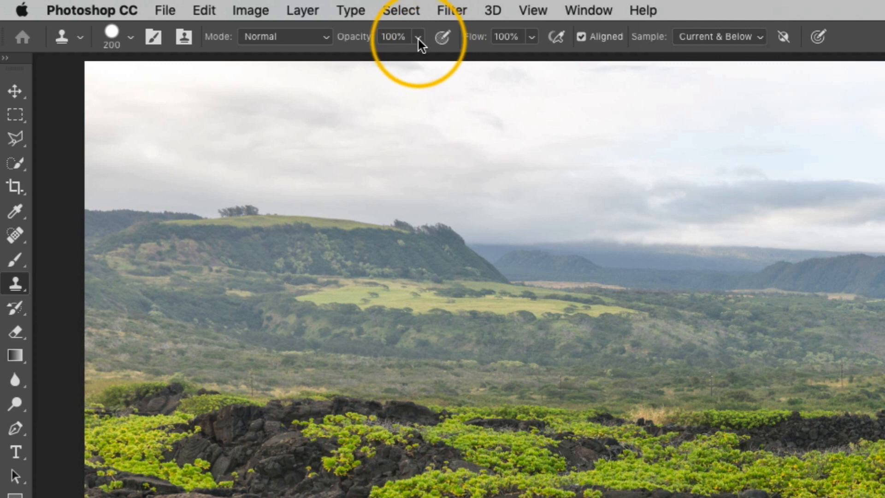
pyautogui.click(417, 37)
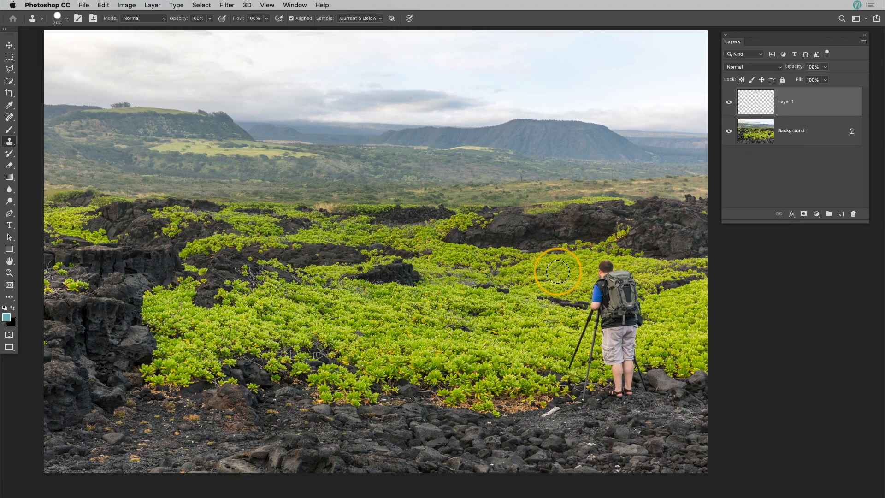
pyautogui.click(558, 271)
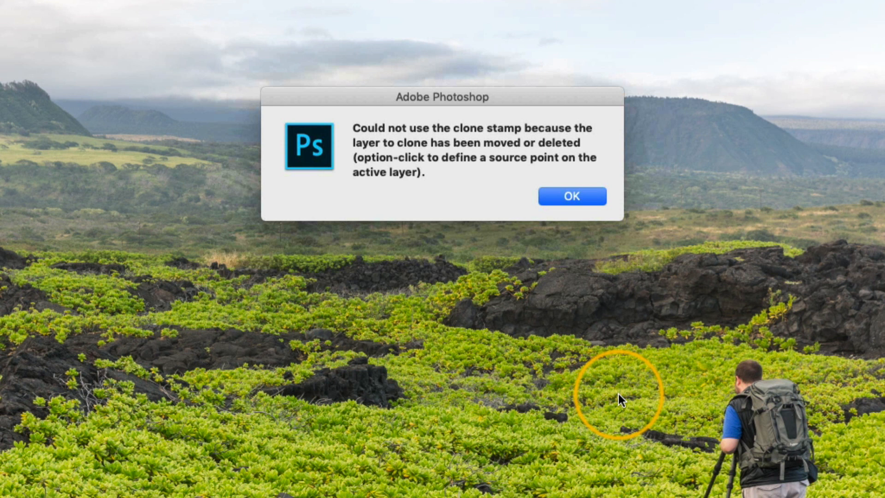
pyautogui.click(572, 196)
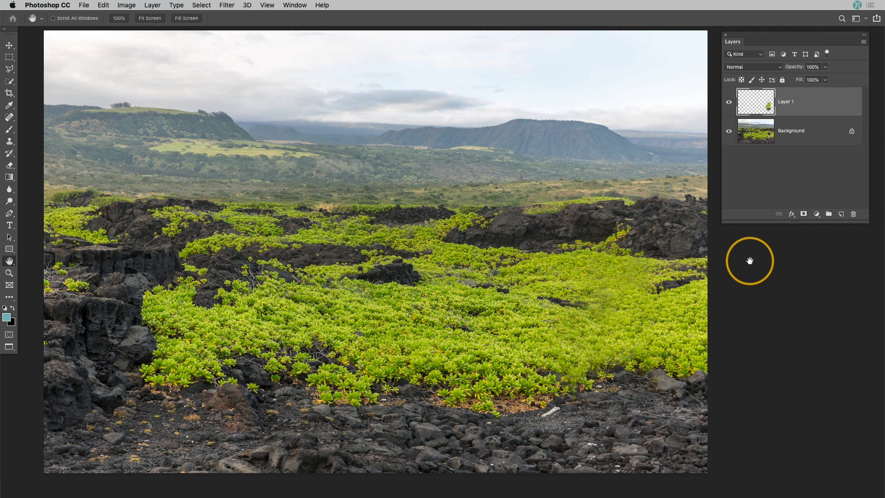
pyautogui.moveTo(737, 265)
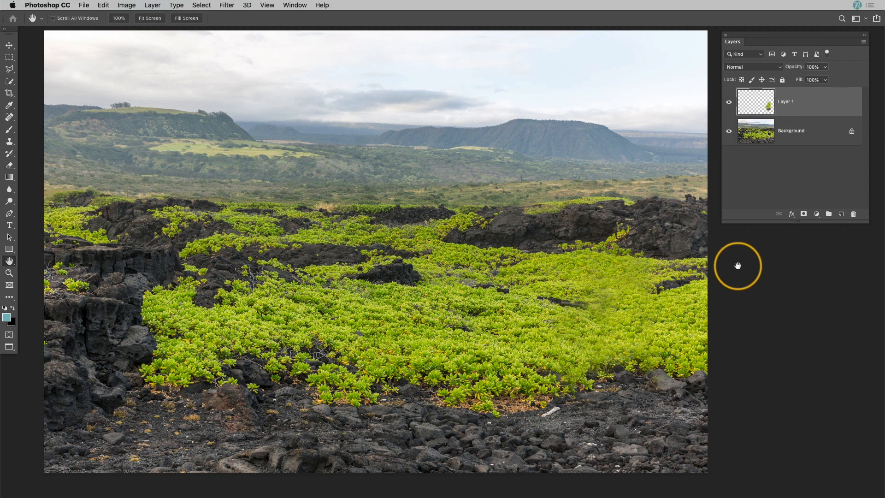
pyautogui.moveTo(601, 305)
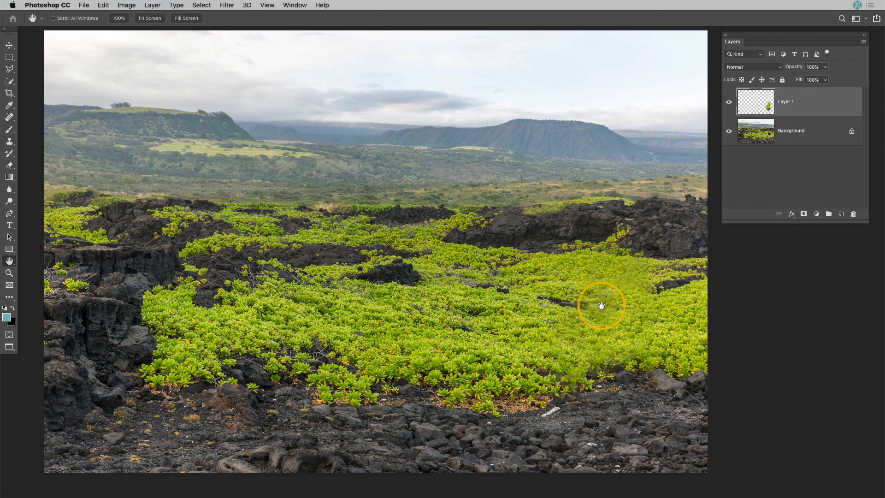
pyautogui.moveTo(636, 276)
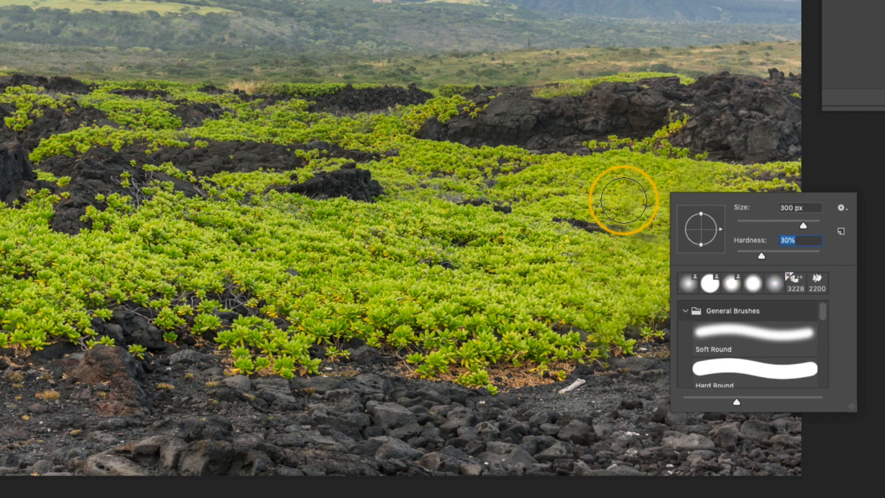
pyautogui.moveTo(601, 184)
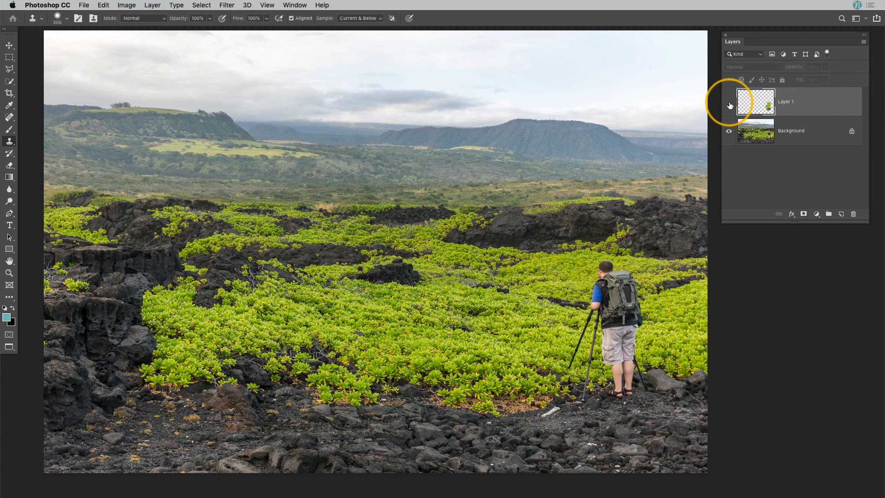
pyautogui.click(729, 104)
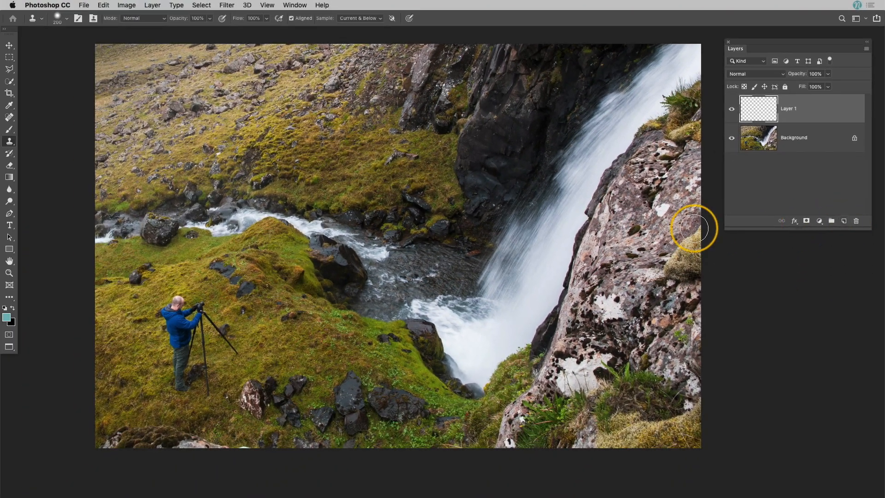
pyautogui.moveTo(268, 285)
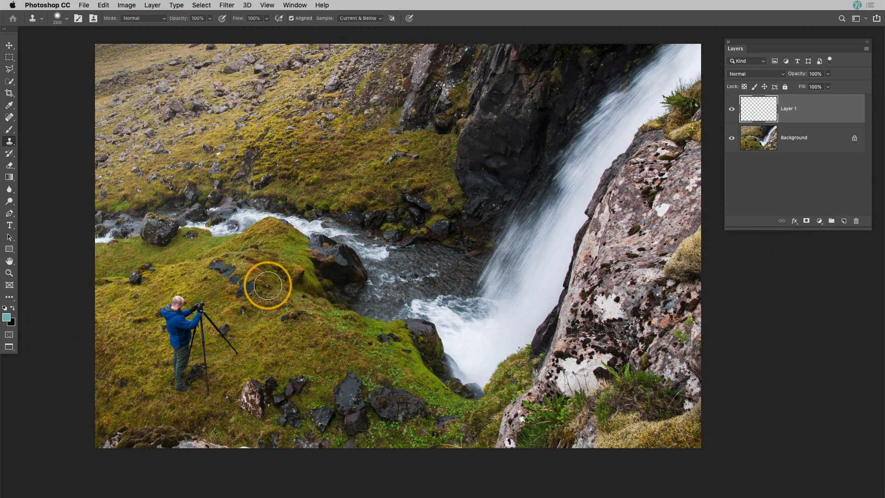
# - Right-click the canvas to view the brush picker's 200 px size and 30% hardness
pyautogui.rightClick(268, 285)
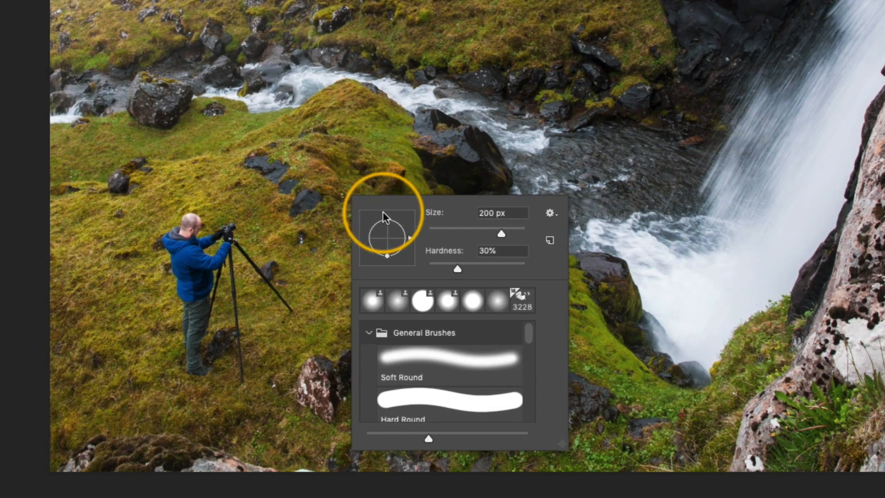
pyautogui.moveTo(228, 183)
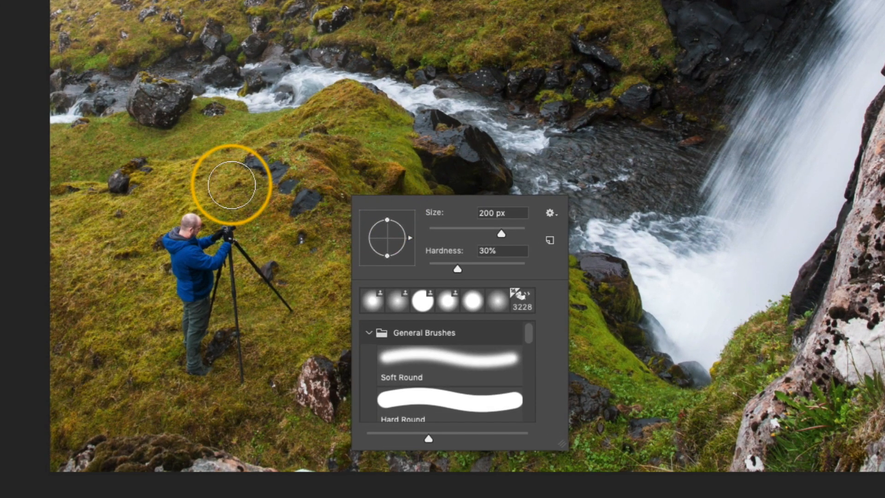
pyautogui.moveTo(127, 248)
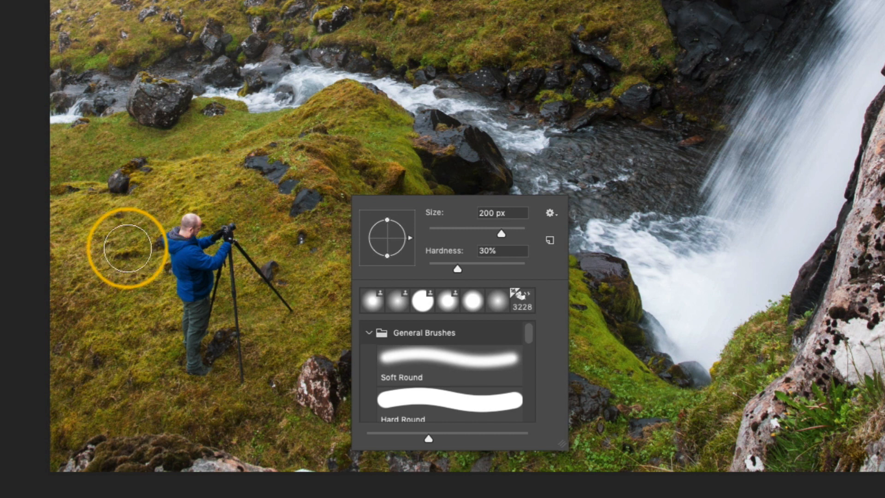
pyautogui.moveTo(127, 262)
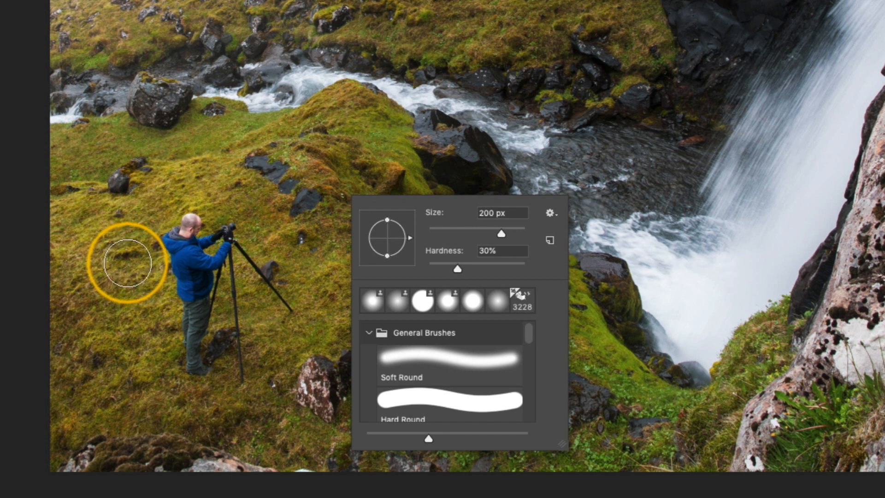
# - Use a 200 px Soft Round clone brush with 30% hardness
pyautogui.click(127, 264)
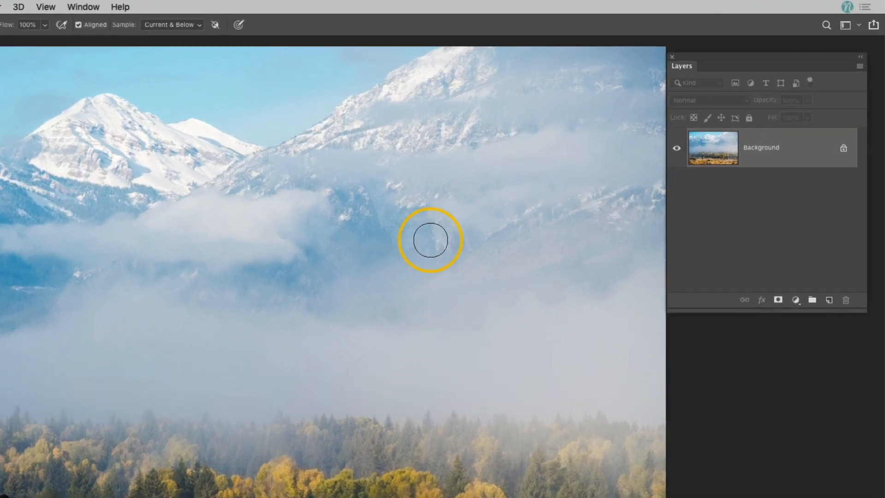
# - Create a new empty layer above the mountain photo's Background layer
pyautogui.click(820, 359)
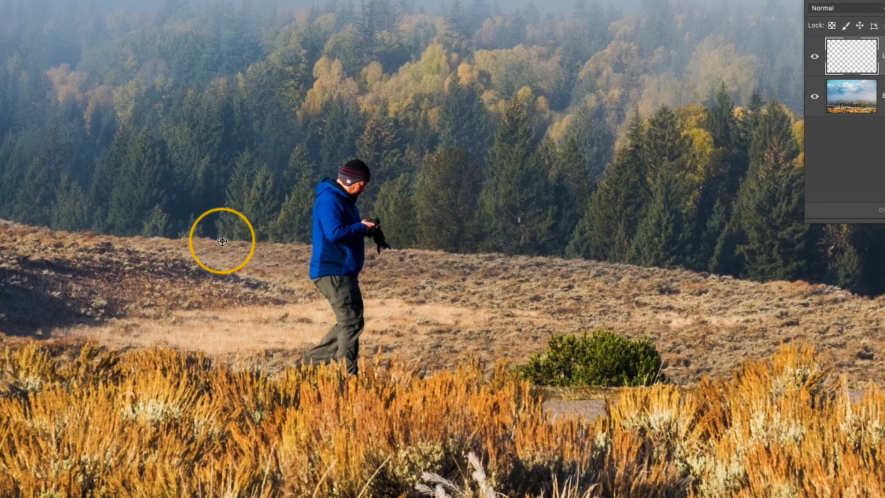
pyautogui.moveTo(210, 237)
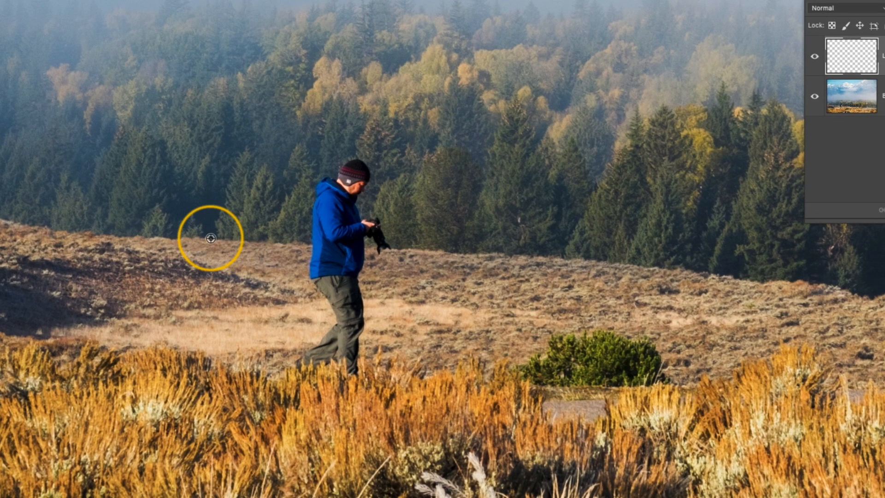
pyautogui.moveTo(225, 241)
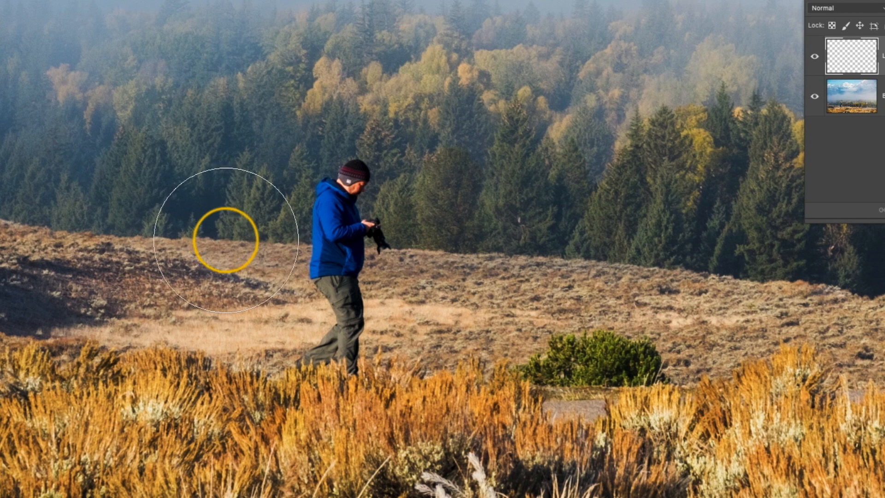
pyautogui.moveTo(183, 280)
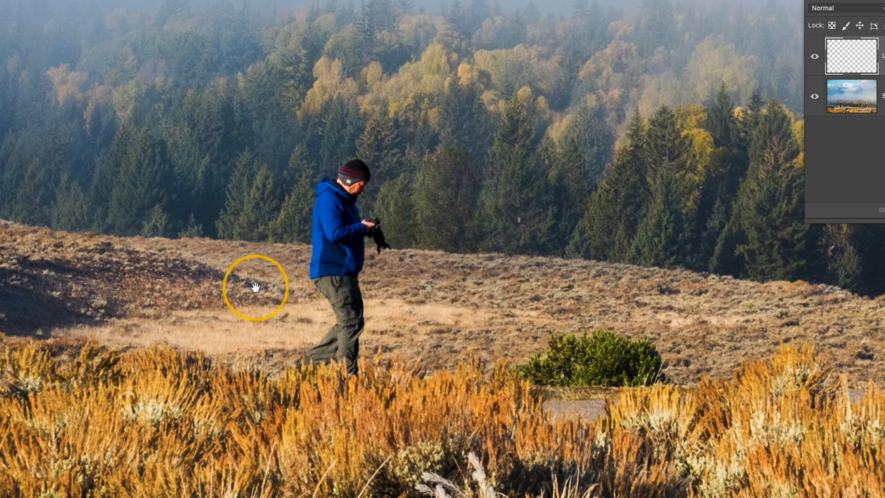
pyautogui.moveTo(248, 284)
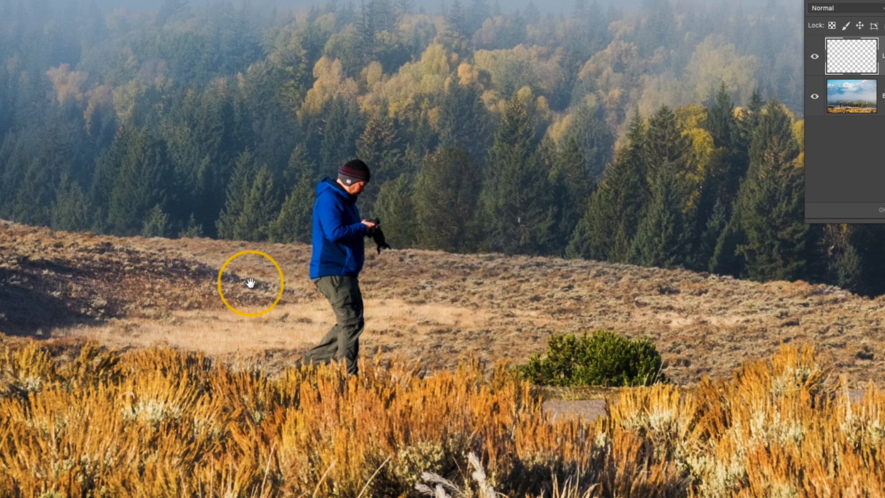
pyautogui.moveTo(494, 235)
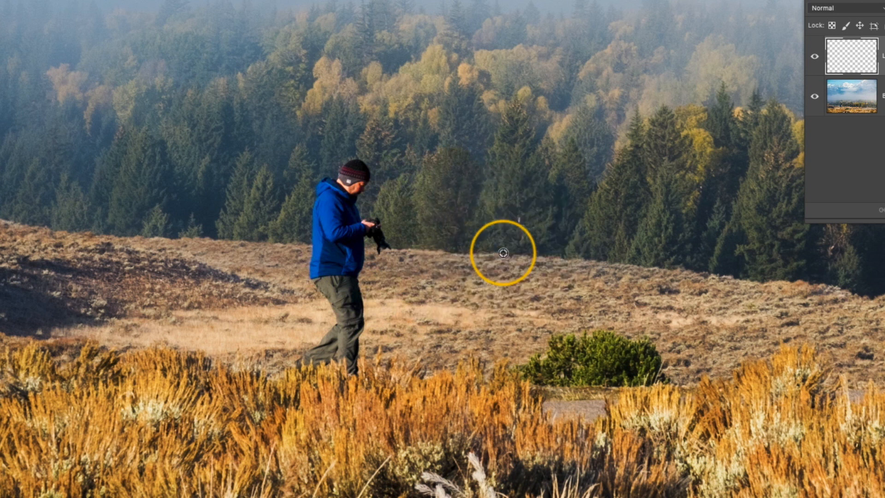
pyautogui.moveTo(522, 254)
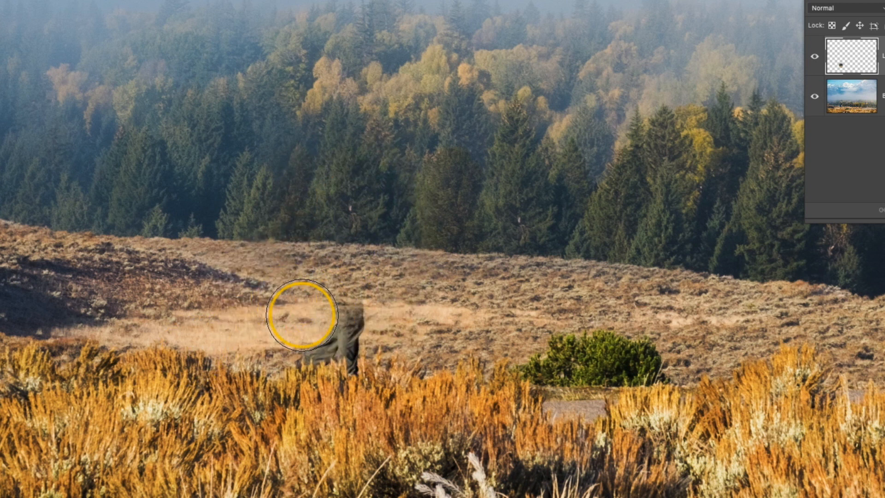
pyautogui.moveTo(189, 353)
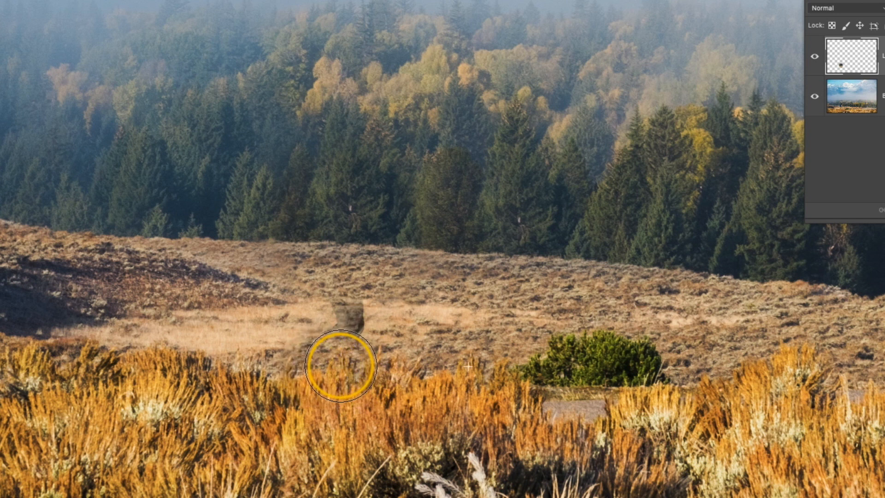
pyautogui.moveTo(447, 298)
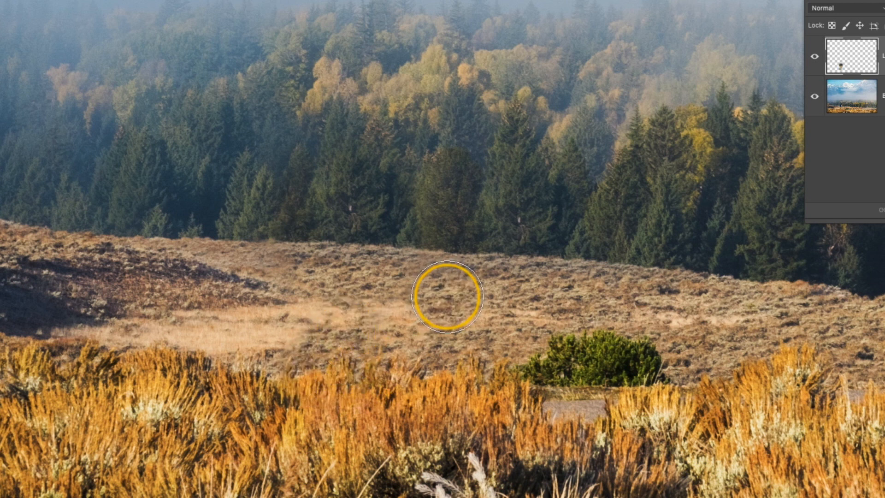
pyautogui.moveTo(347, 319)
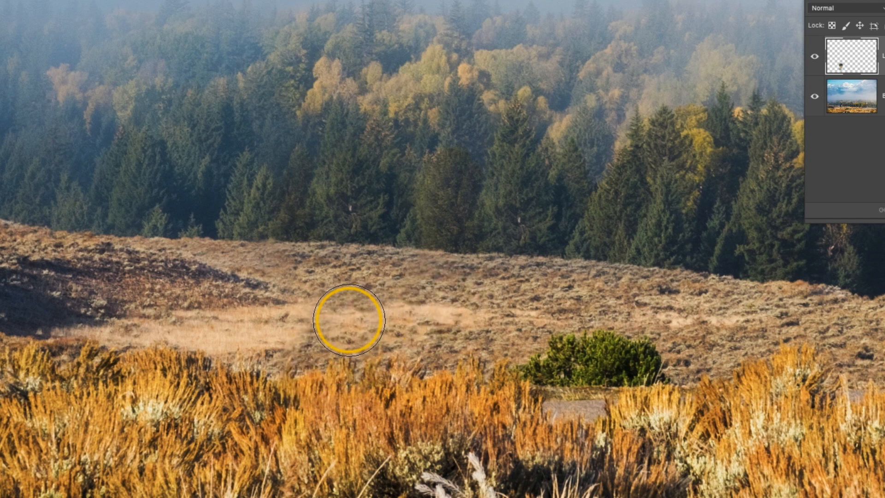
pyautogui.moveTo(329, 323)
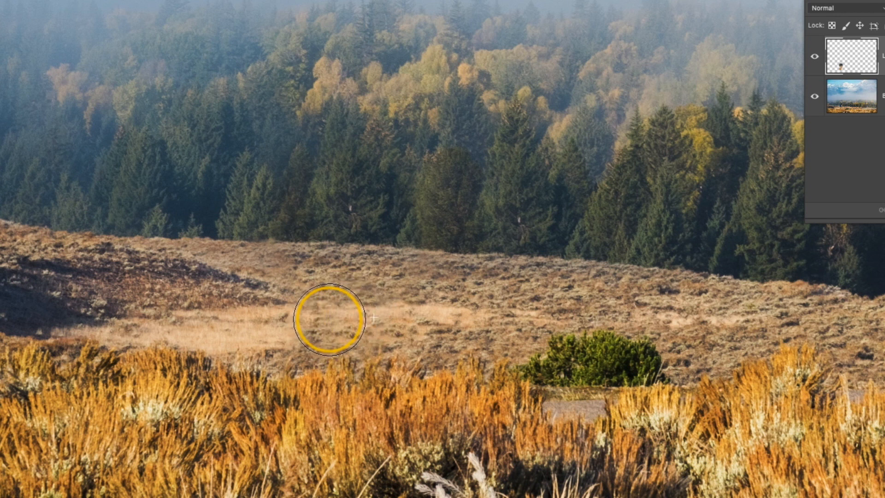
pyautogui.moveTo(306, 321)
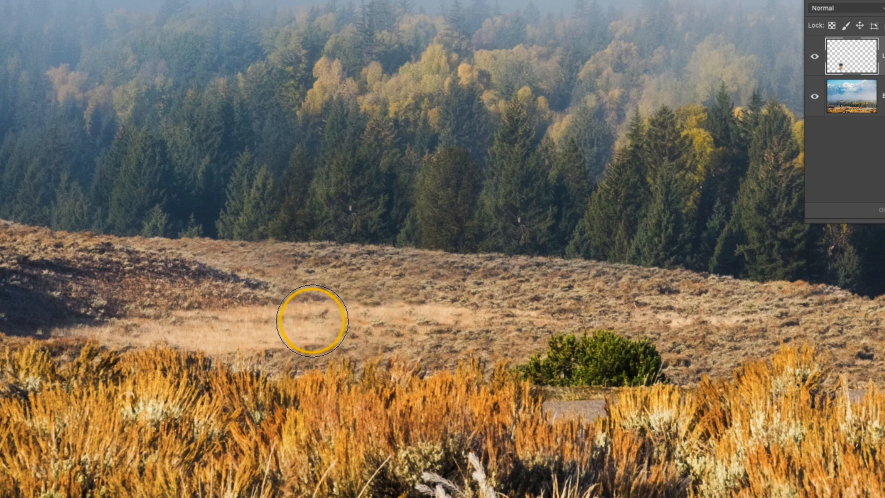
pyautogui.moveTo(528, 277)
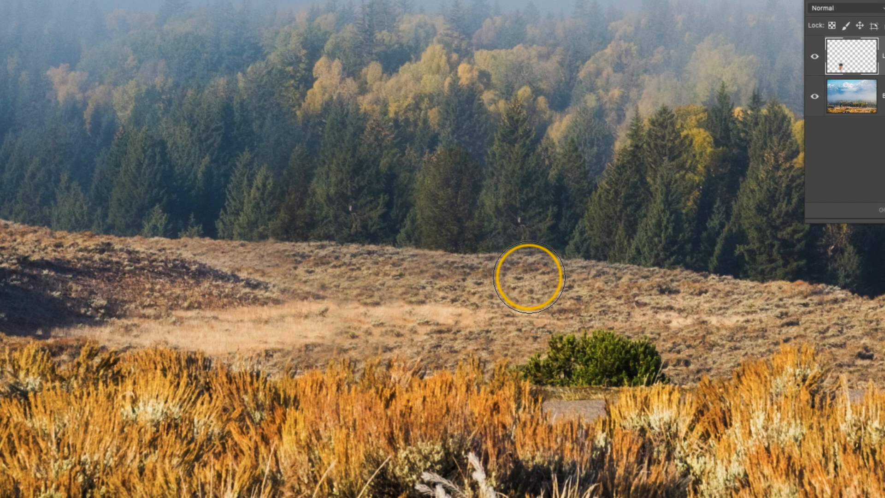
pyautogui.moveTo(471, 254)
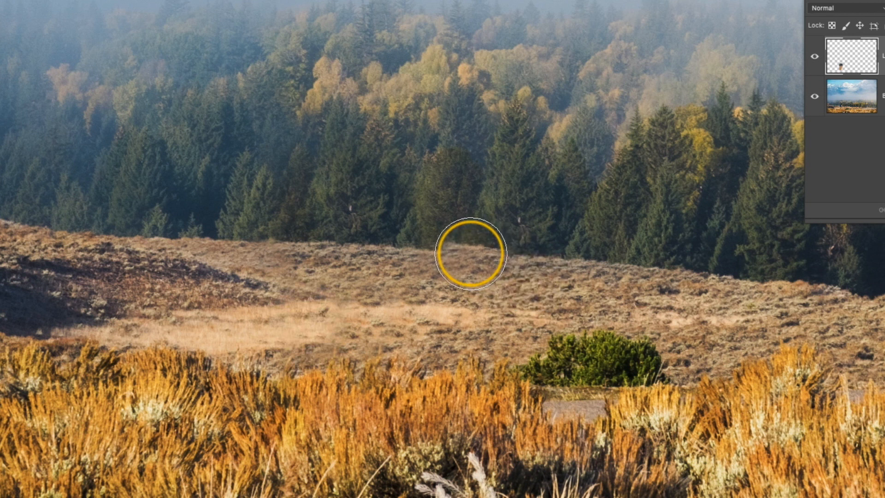
pyautogui.moveTo(360, 204)
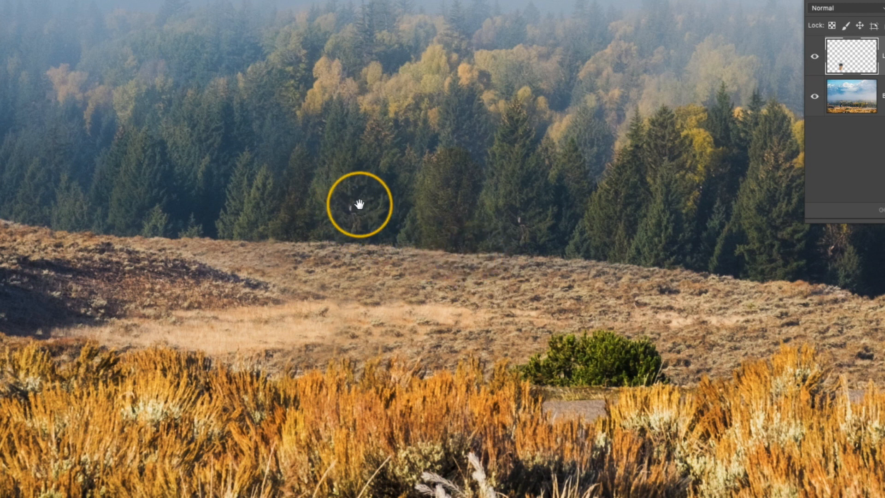
pyautogui.moveTo(529, 226)
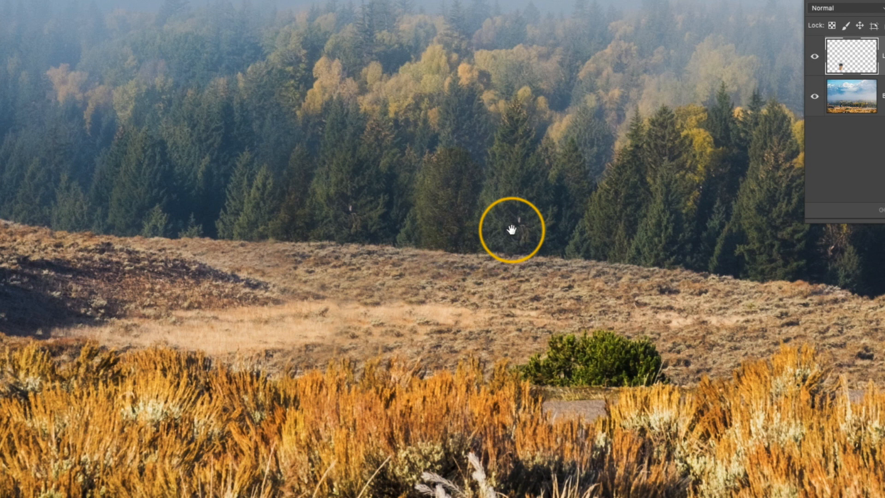
pyautogui.moveTo(387, 219)
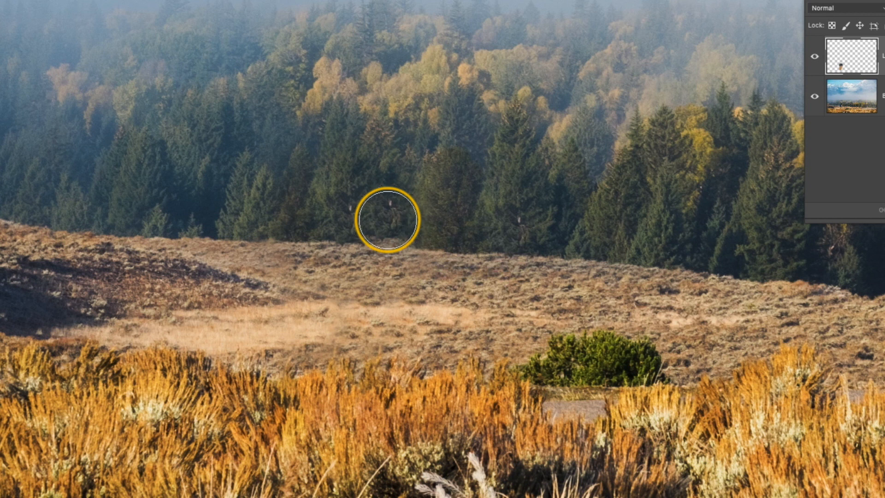
pyautogui.moveTo(352, 195)
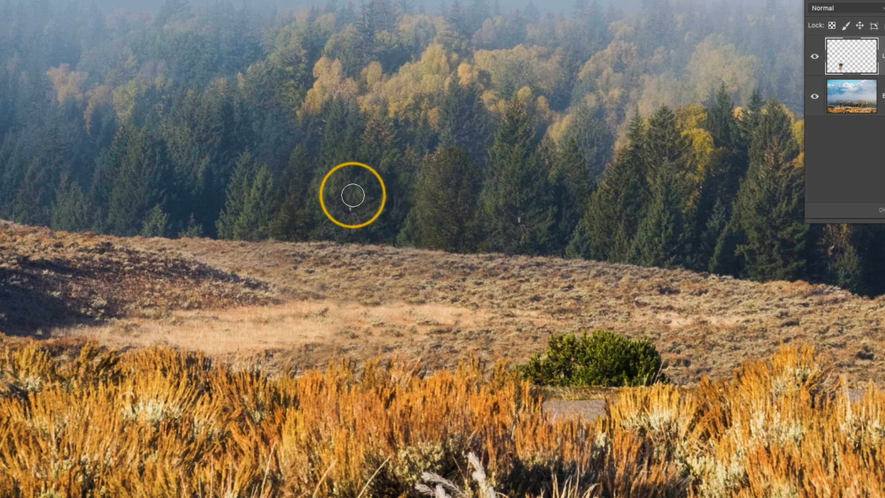
pyautogui.moveTo(350, 197)
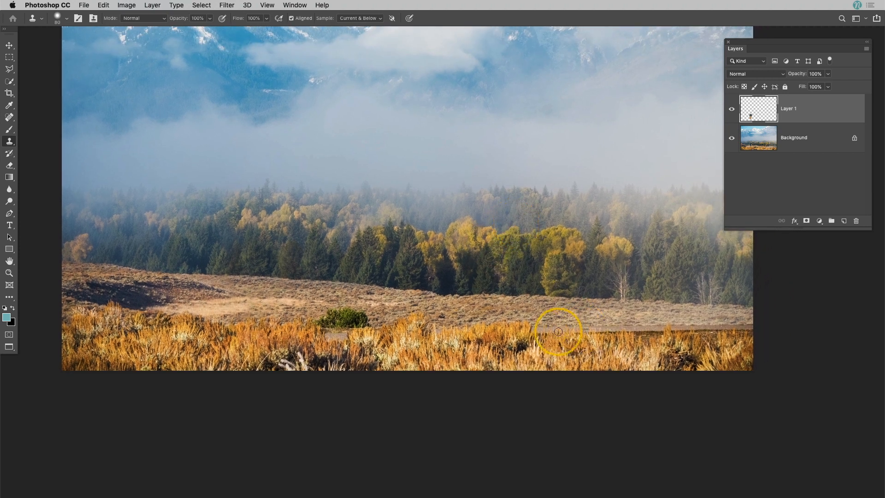
pyautogui.moveTo(636, 352)
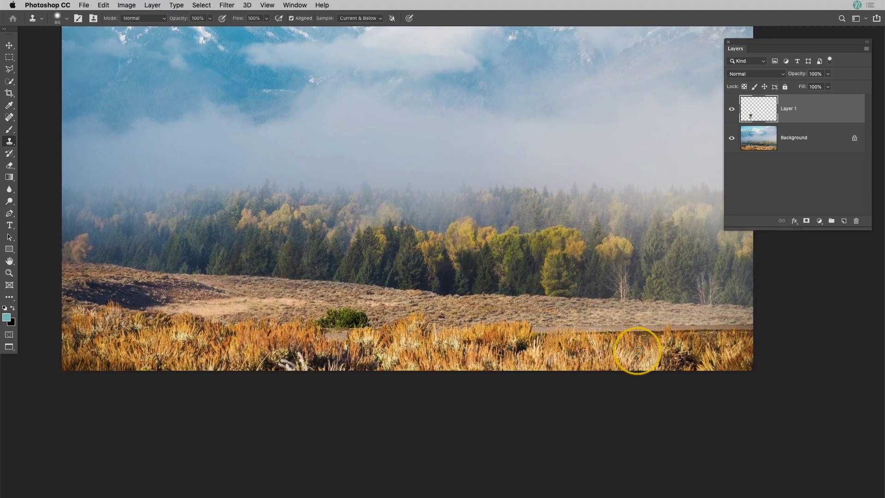
pyautogui.moveTo(342, 330)
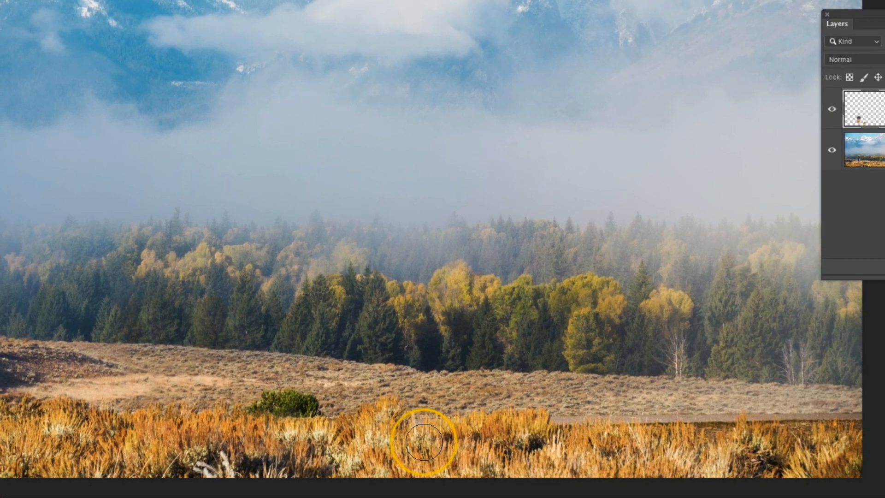
pyautogui.moveTo(512, 416)
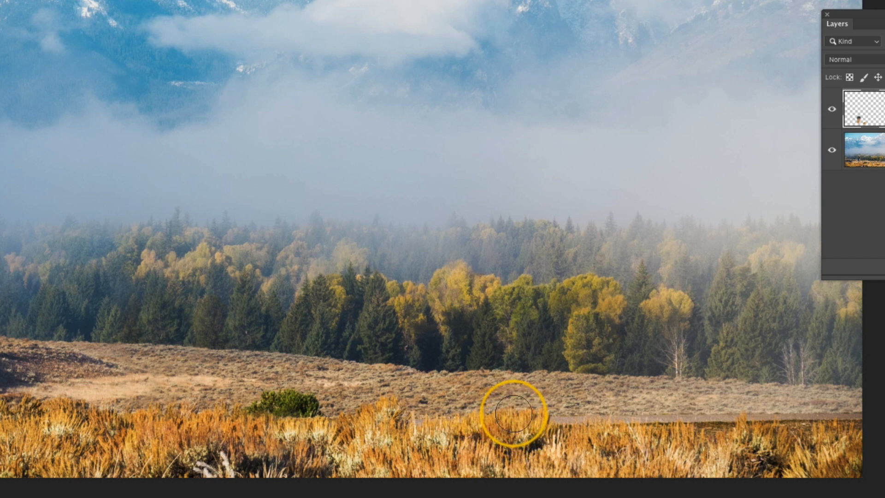
pyautogui.moveTo(421, 420)
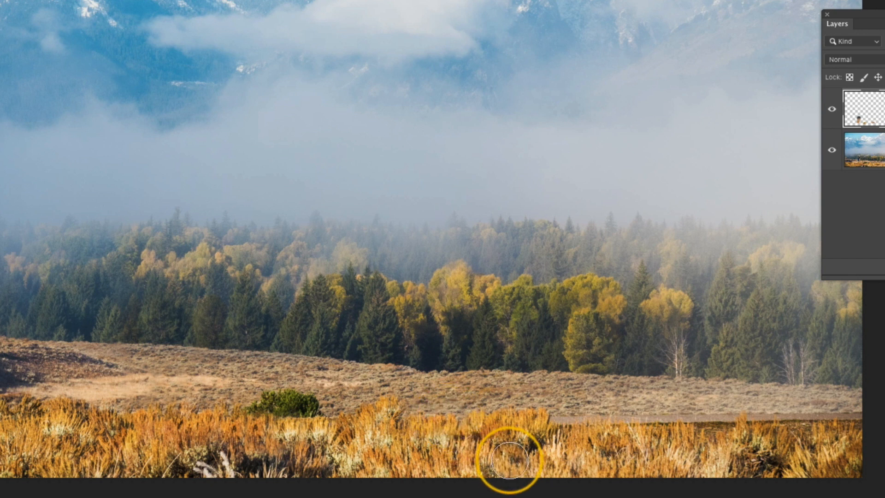
pyautogui.moveTo(53, 423)
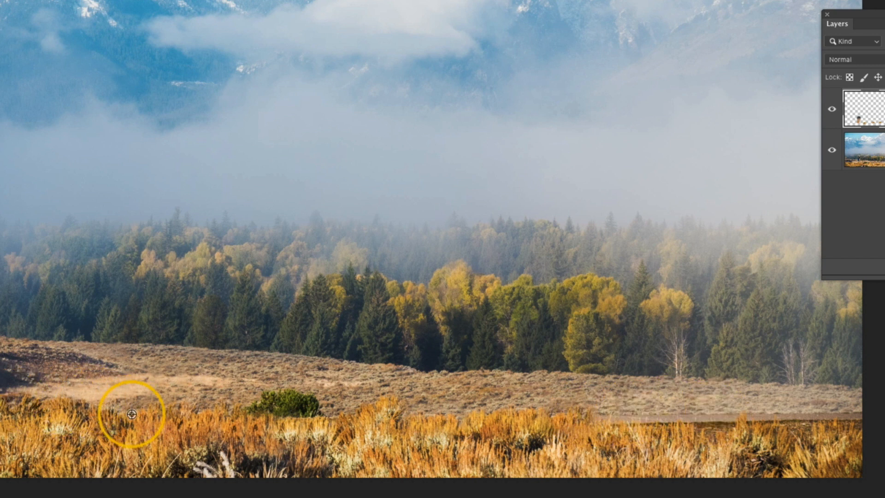
pyautogui.moveTo(672, 420)
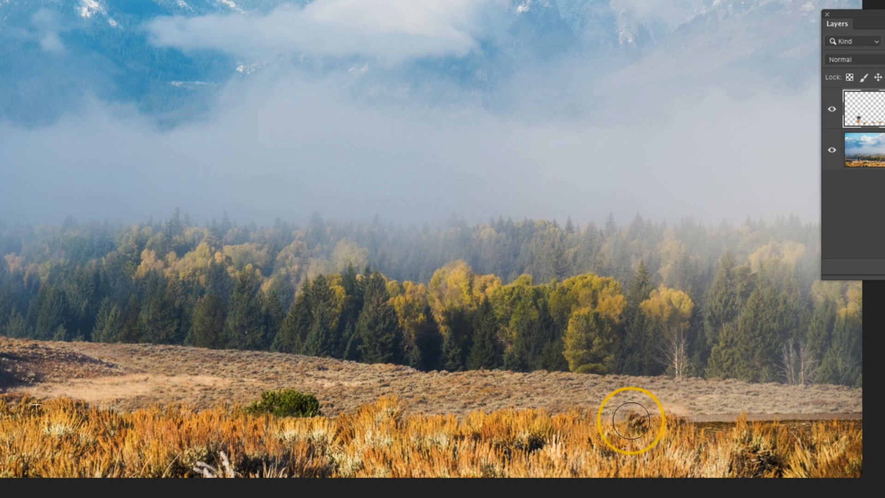
pyautogui.moveTo(779, 426)
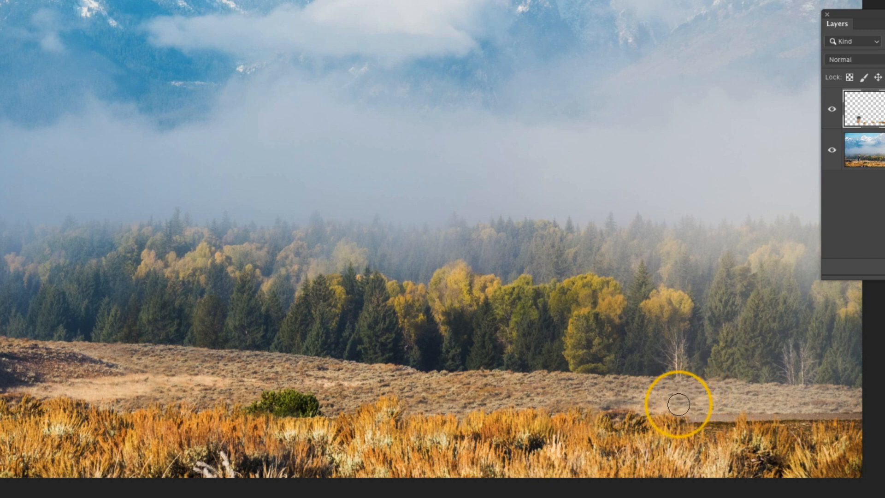
pyautogui.moveTo(644, 401)
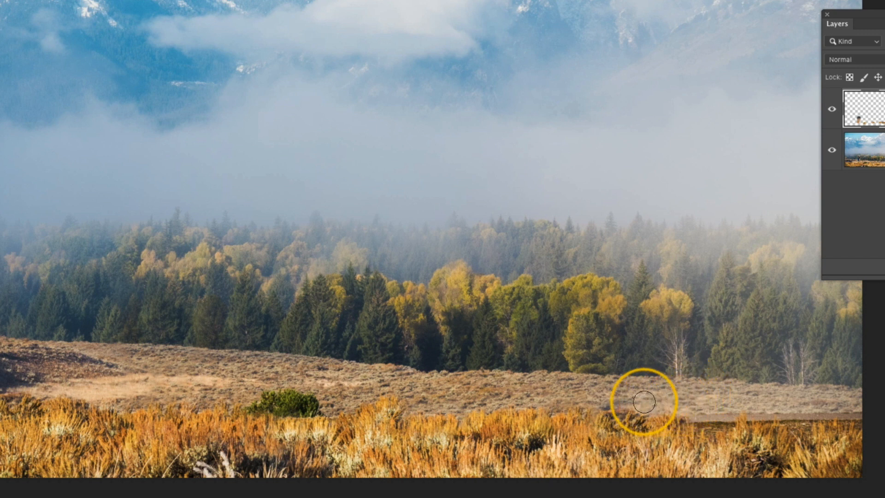
pyautogui.moveTo(608, 399)
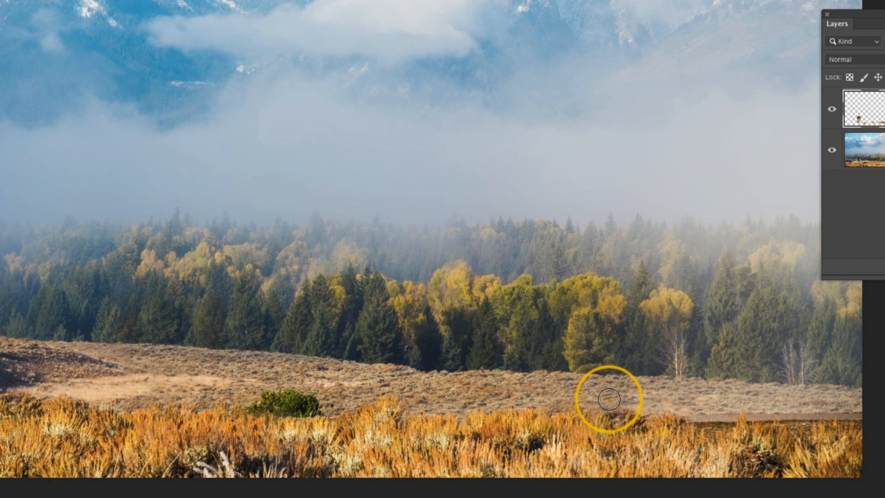
pyautogui.moveTo(641, 394)
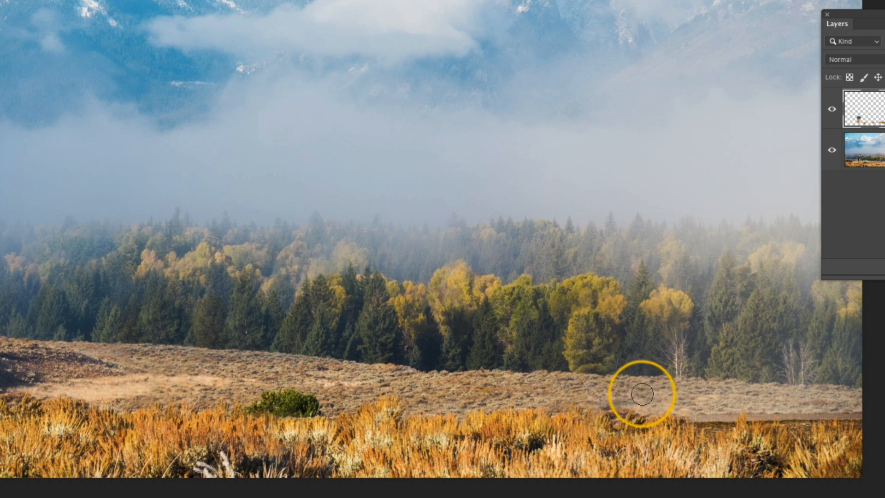
pyautogui.moveTo(371, 425)
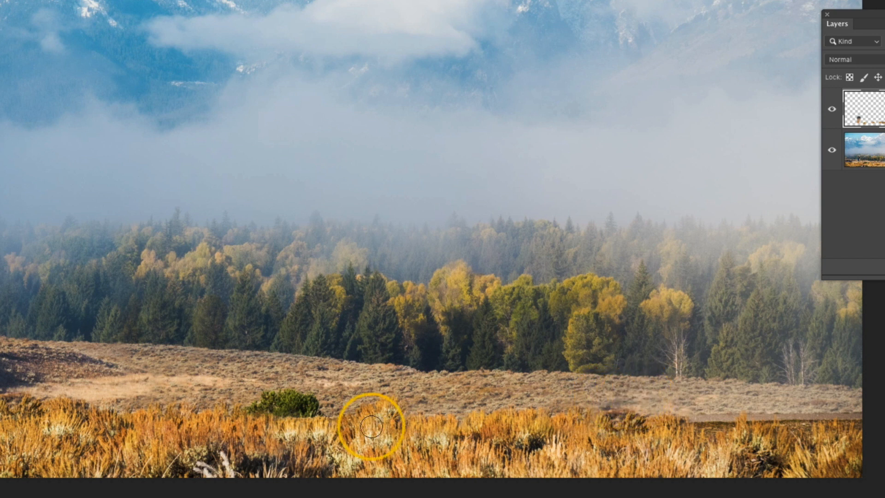
pyautogui.moveTo(204, 408)
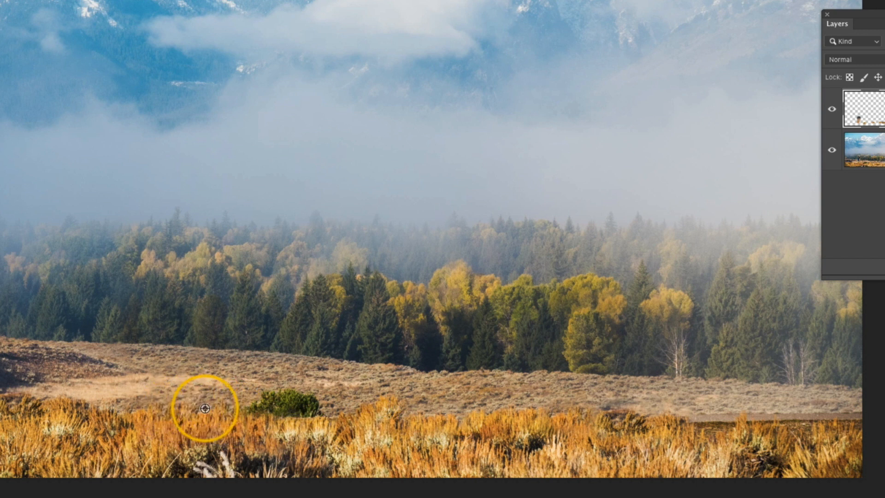
pyautogui.moveTo(262, 409)
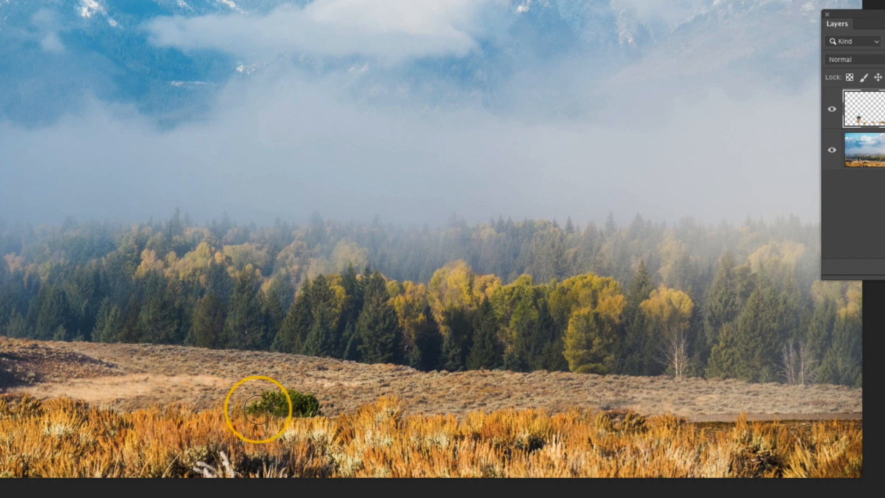
pyautogui.moveTo(696, 421)
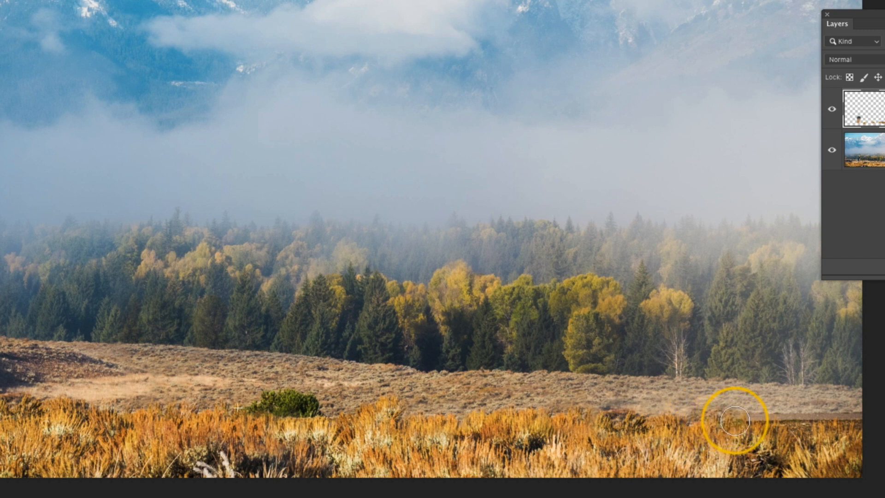
pyautogui.moveTo(838, 422)
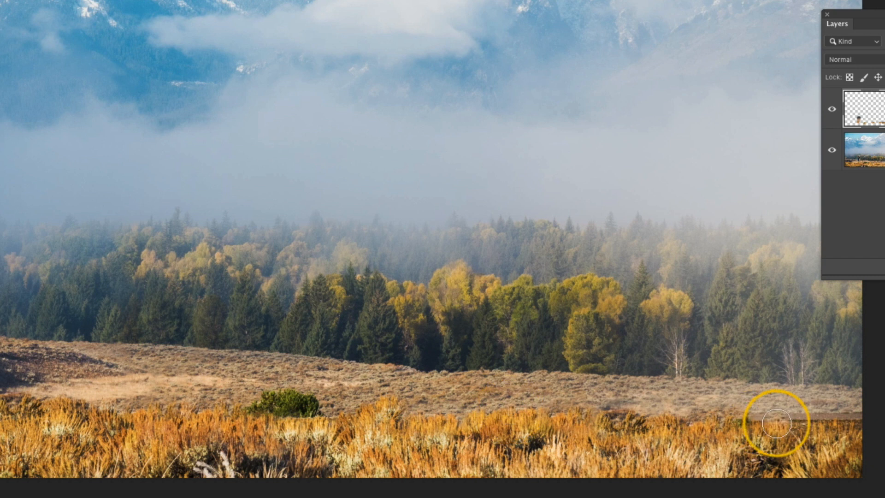
pyautogui.moveTo(503, 414)
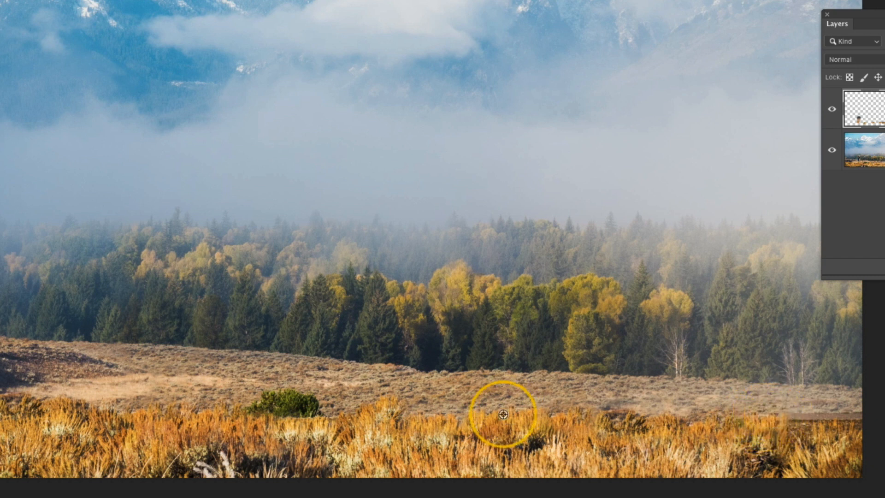
pyautogui.moveTo(793, 417)
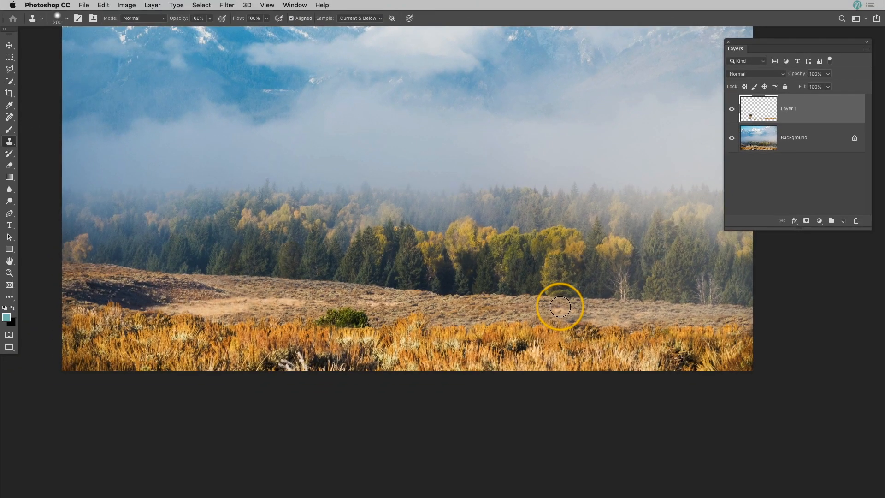
pyautogui.moveTo(810, 123)
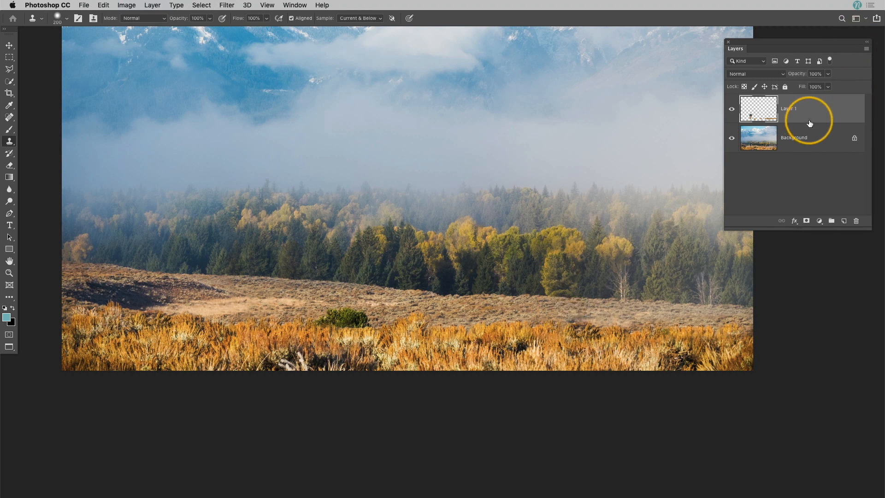